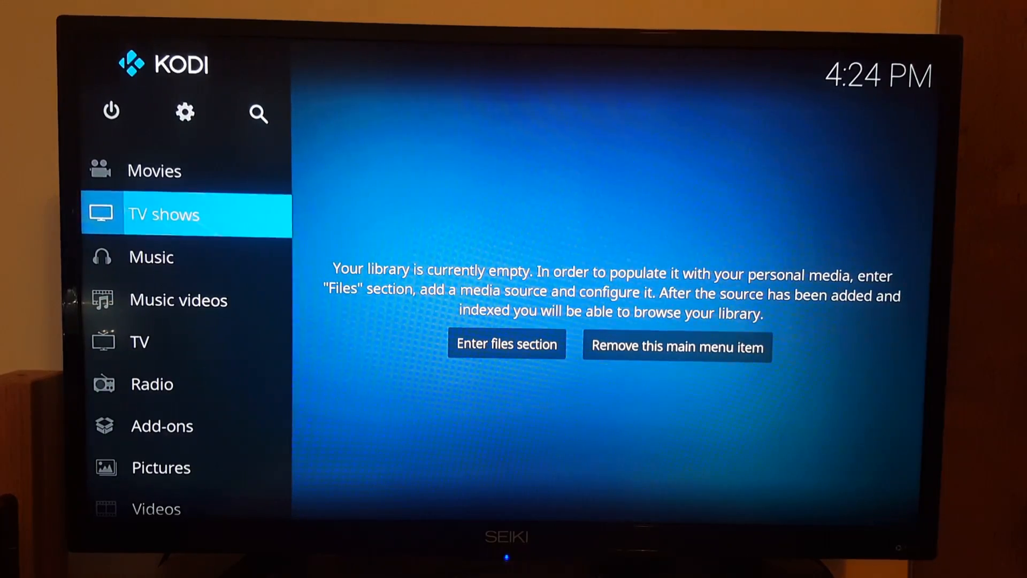
pyautogui.moveTo(184, 112)
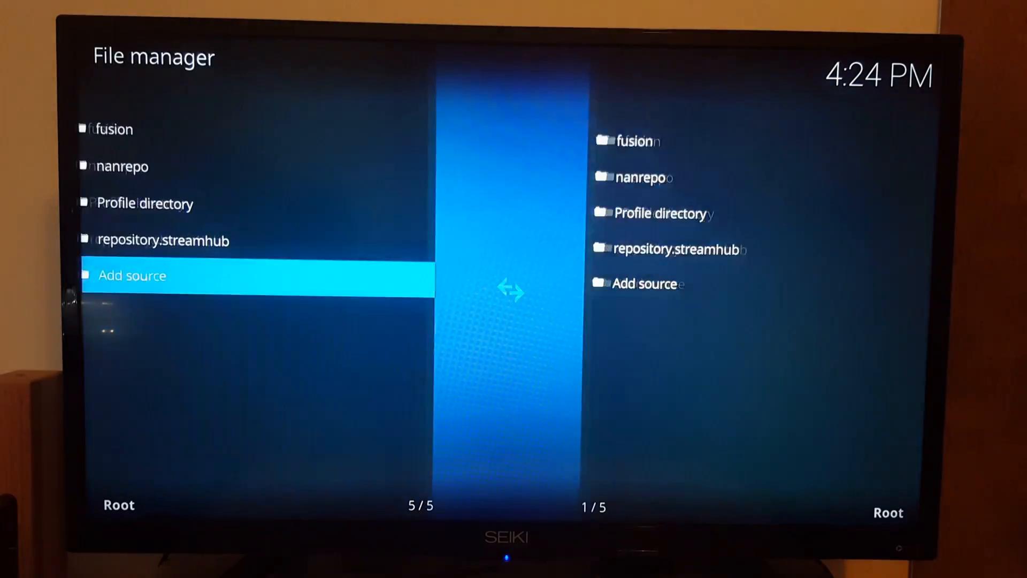
# Step: Start adding a new media source to bring up the path and name form
pyautogui.click(131, 274)
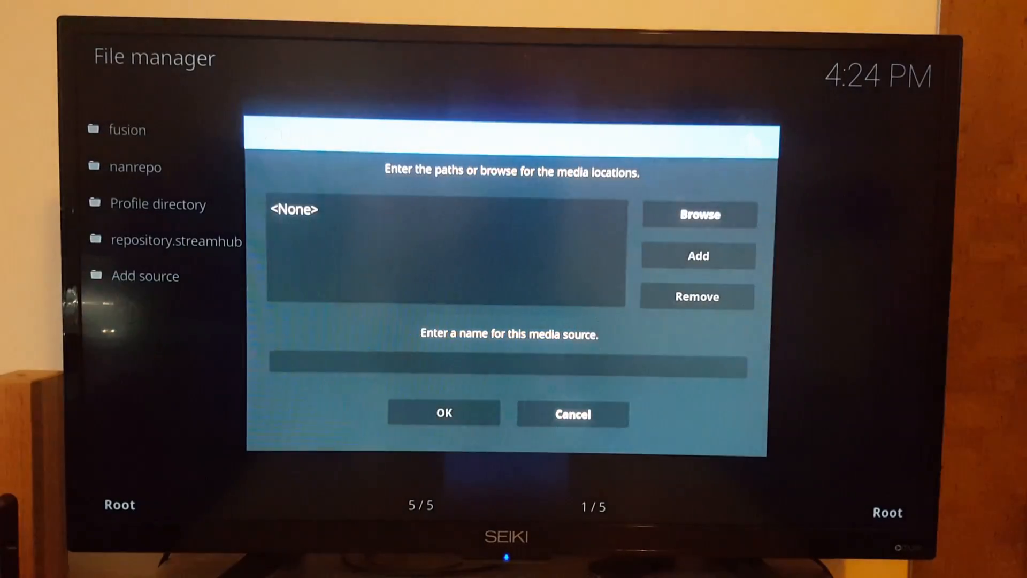
pyautogui.click(445, 210)
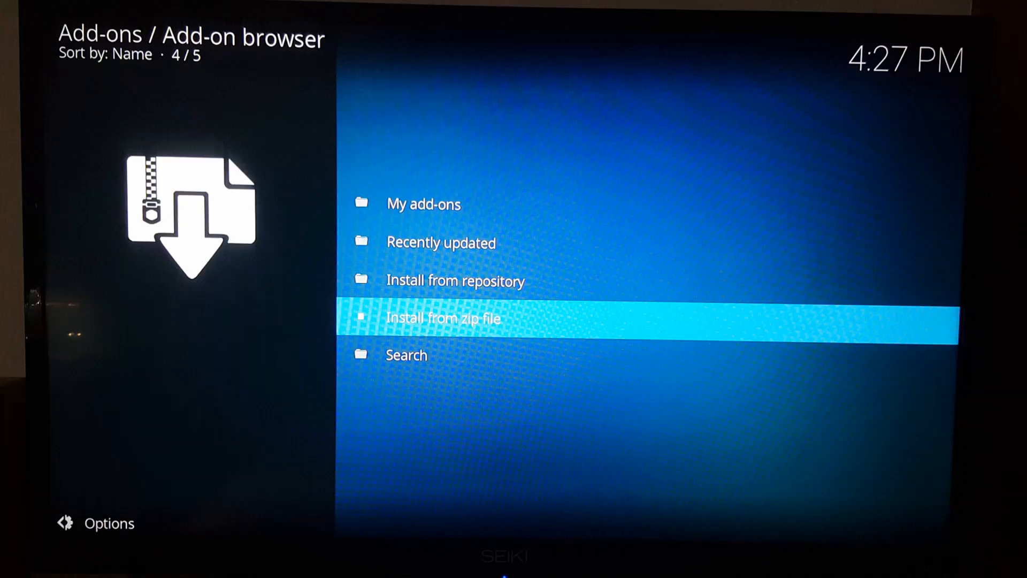
# Step: Choose Install from repository in the add-on browser to list Colossus, Exodus and others
pyautogui.click(455, 280)
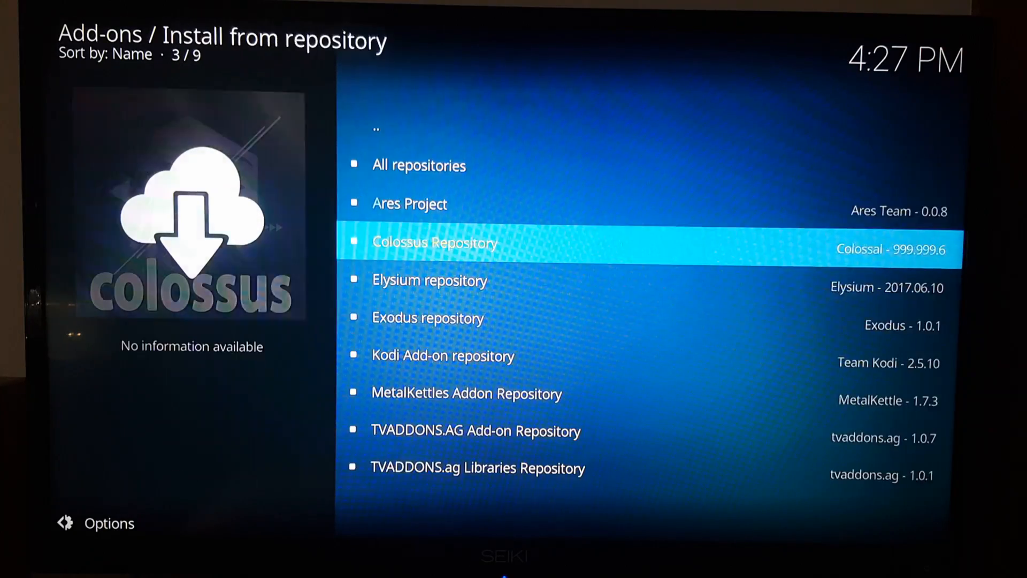
# Step: Install Colossus Libraries Repository from Colossus Repository's add-on repository category
pyautogui.click(435, 242)
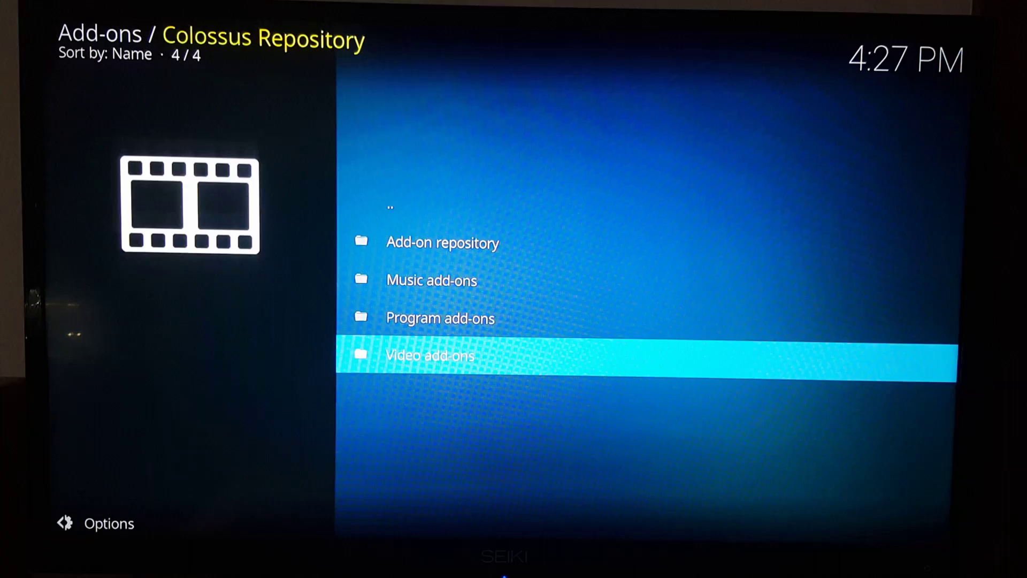
pyautogui.click(443, 243)
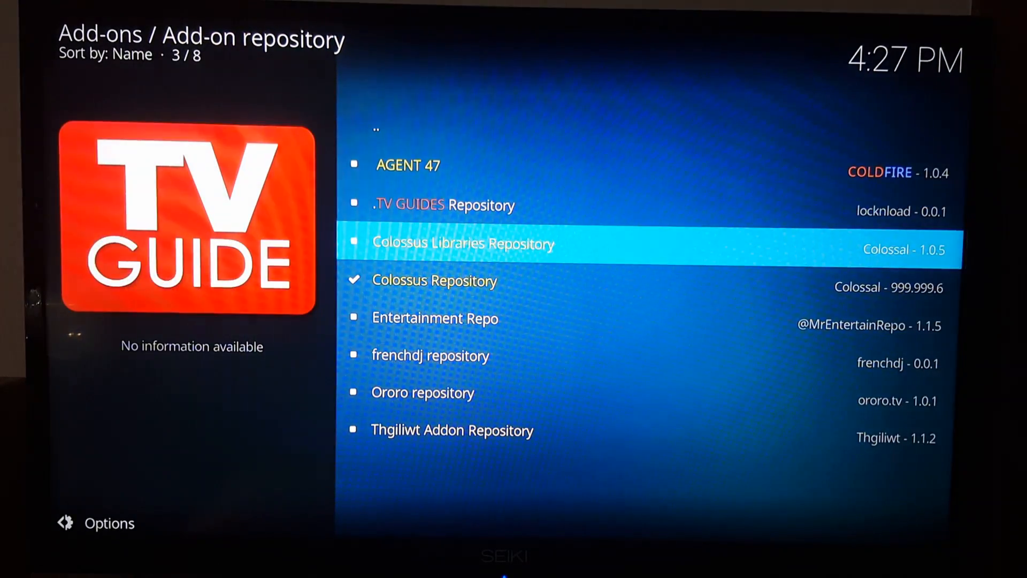
pyautogui.click(462, 243)
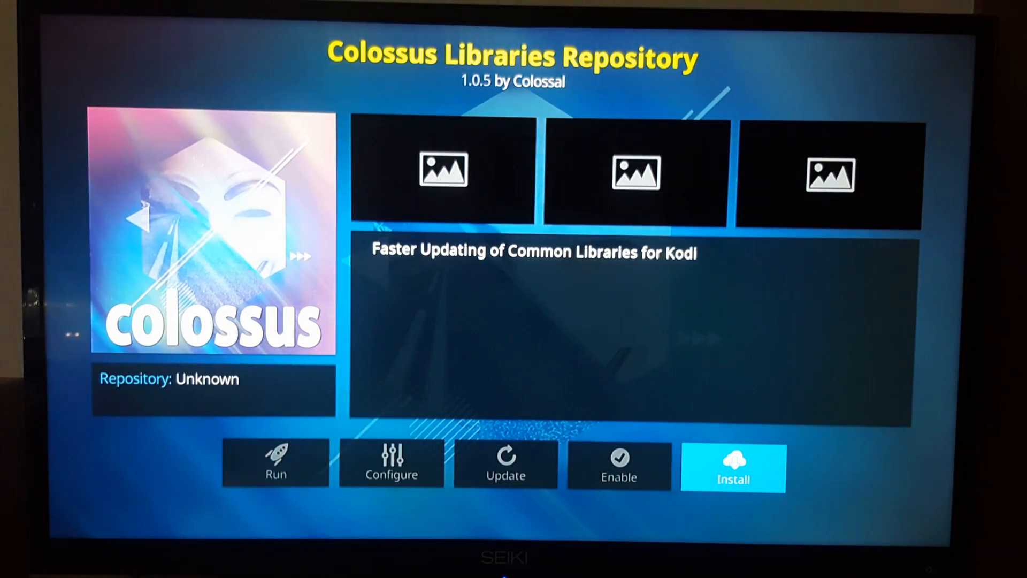
pyautogui.click(733, 465)
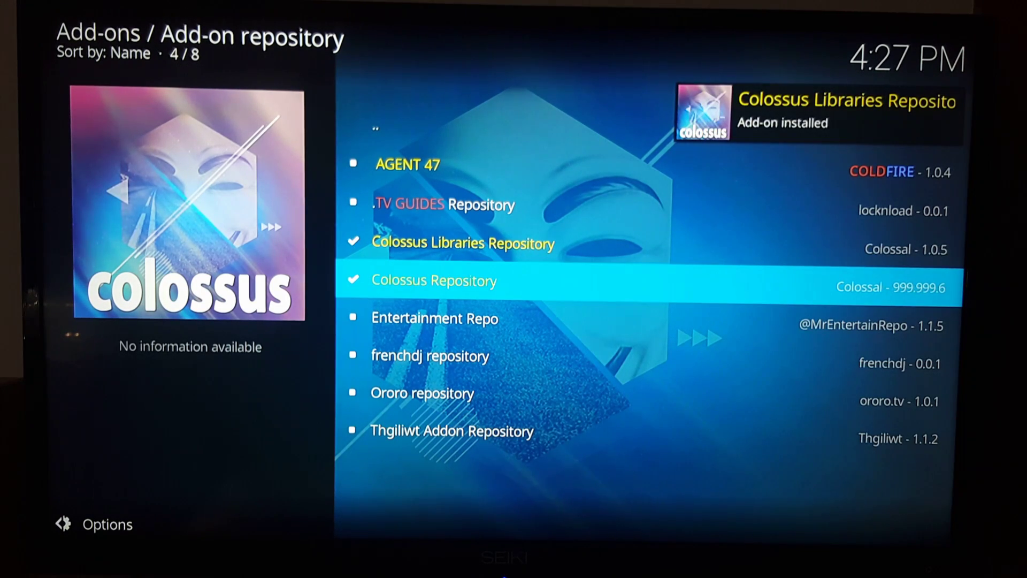
# Step: Open Covenant 1.1.4 from Colossus's video add-ons and launch it
pyautogui.click(434, 281)
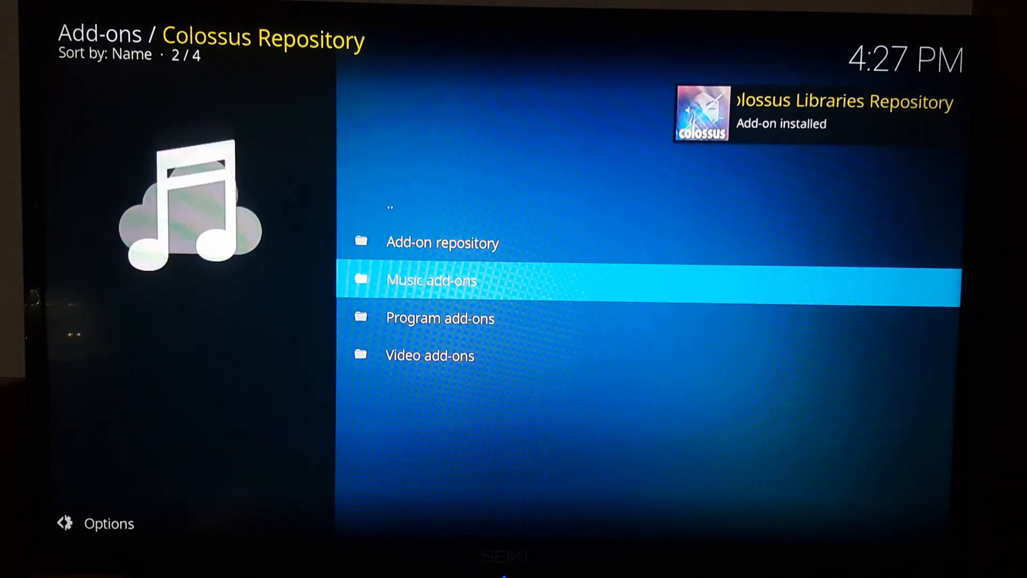
pyautogui.click(440, 318)
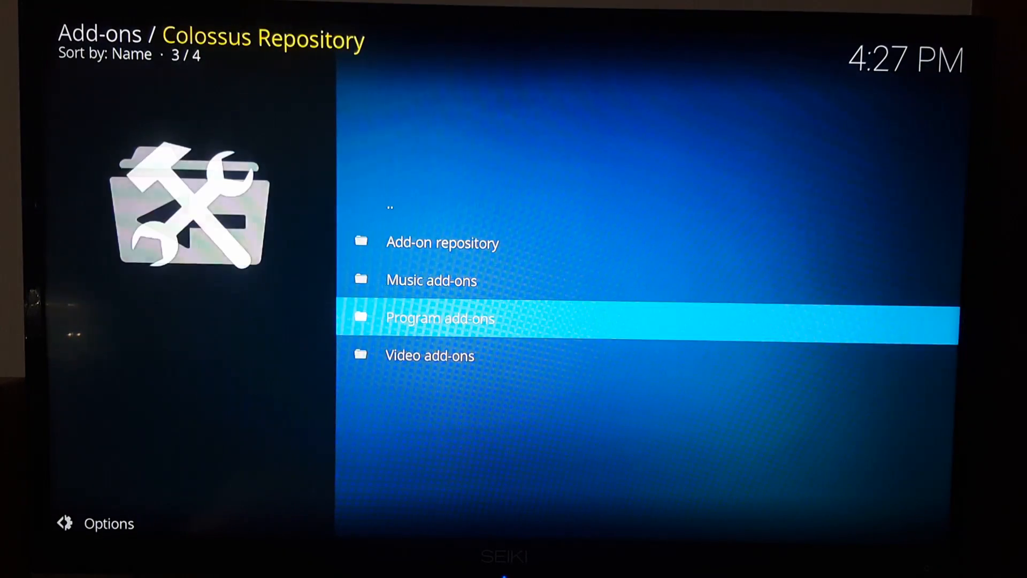
pyautogui.click(429, 355)
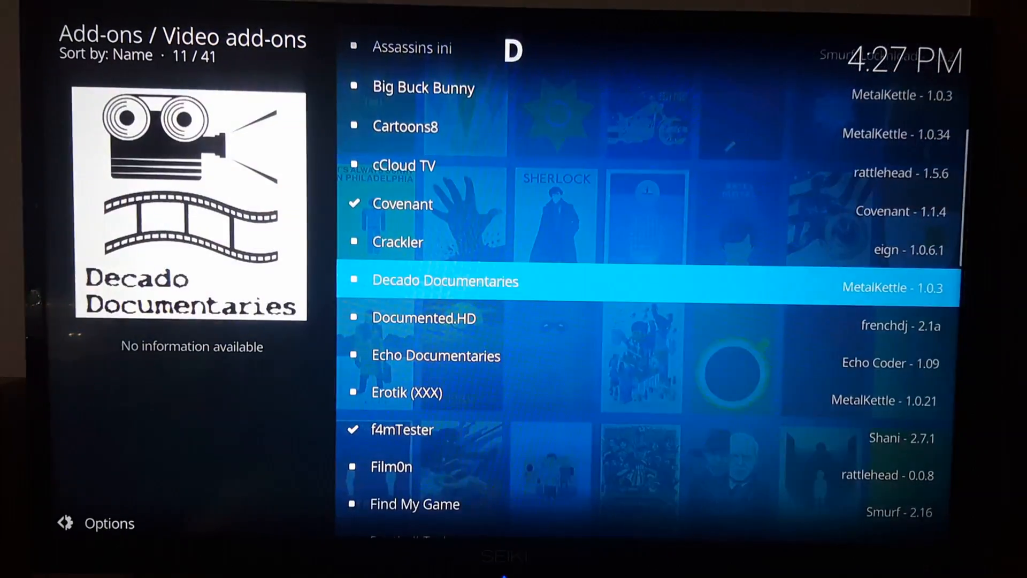
pyautogui.click(403, 204)
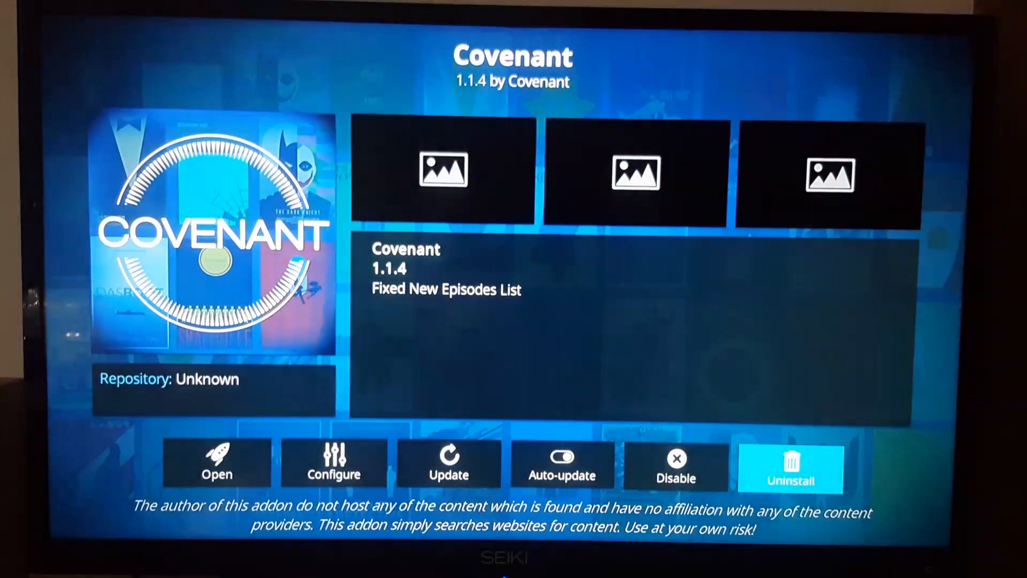
pyautogui.moveTo(332, 465)
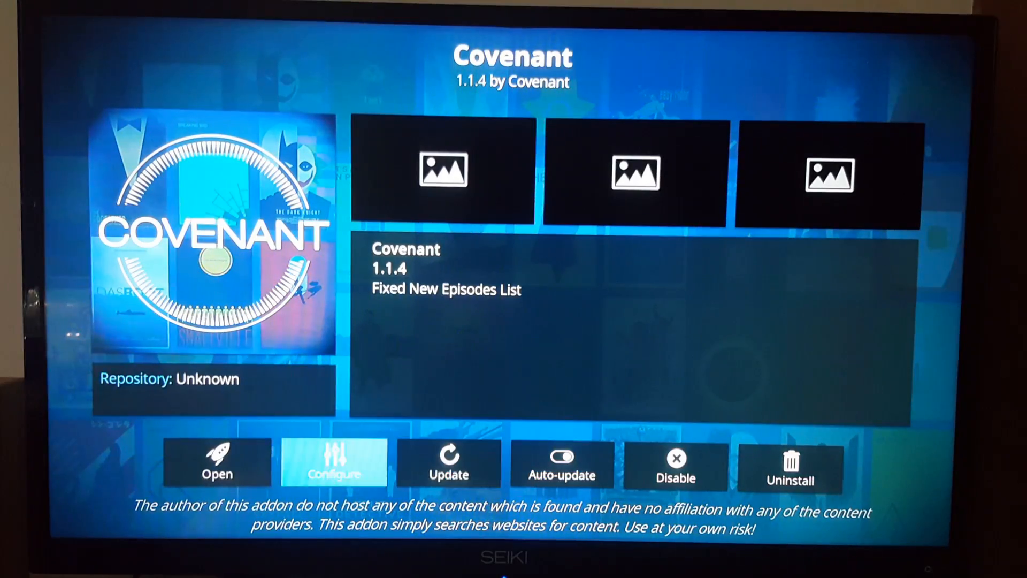
pyautogui.click(216, 461)
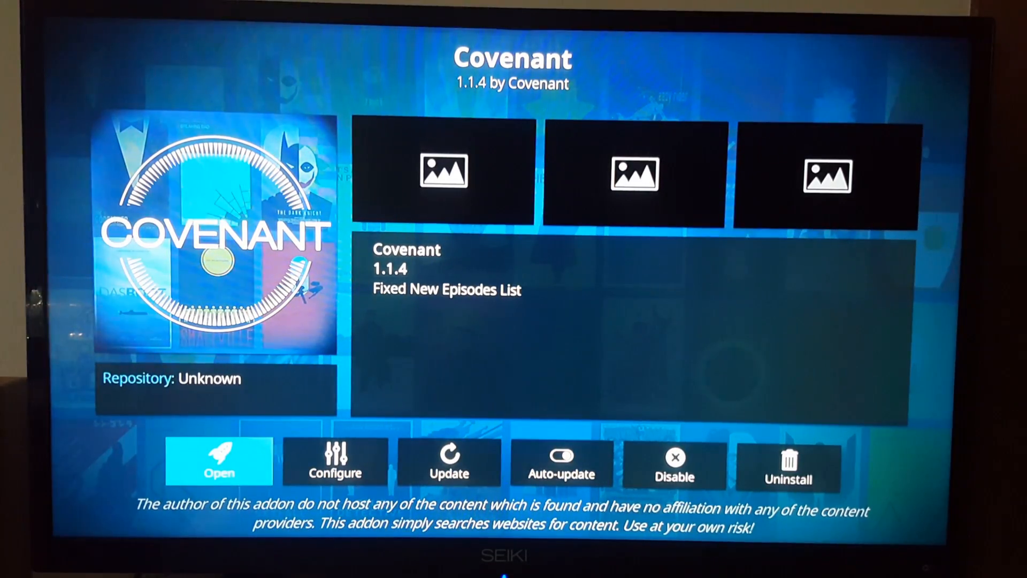
pyautogui.click(219, 462)
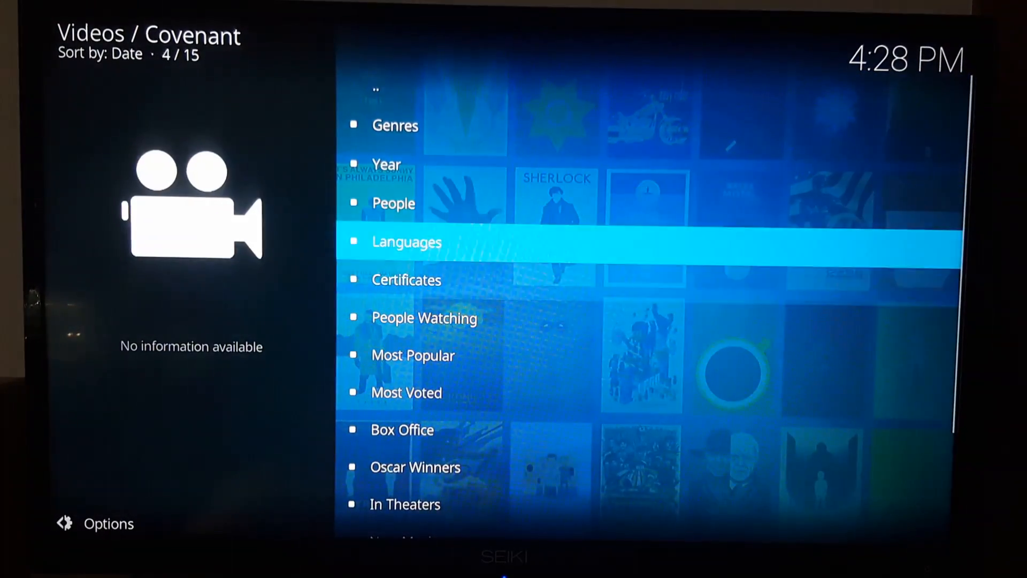
# Step: Scroll Covenant's menu down to the Movies list starting with Dunkirk (2017)
pyautogui.scroll(-3)
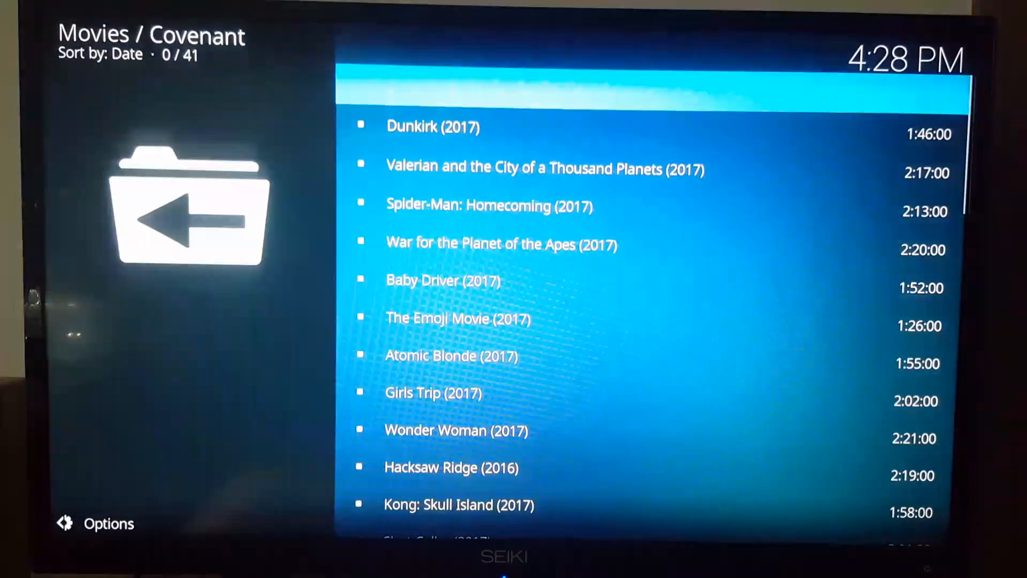
# Step: Switch Covenant's movie list to a poster wall and scroll through the 2017 posters
pyautogui.click(109, 523)
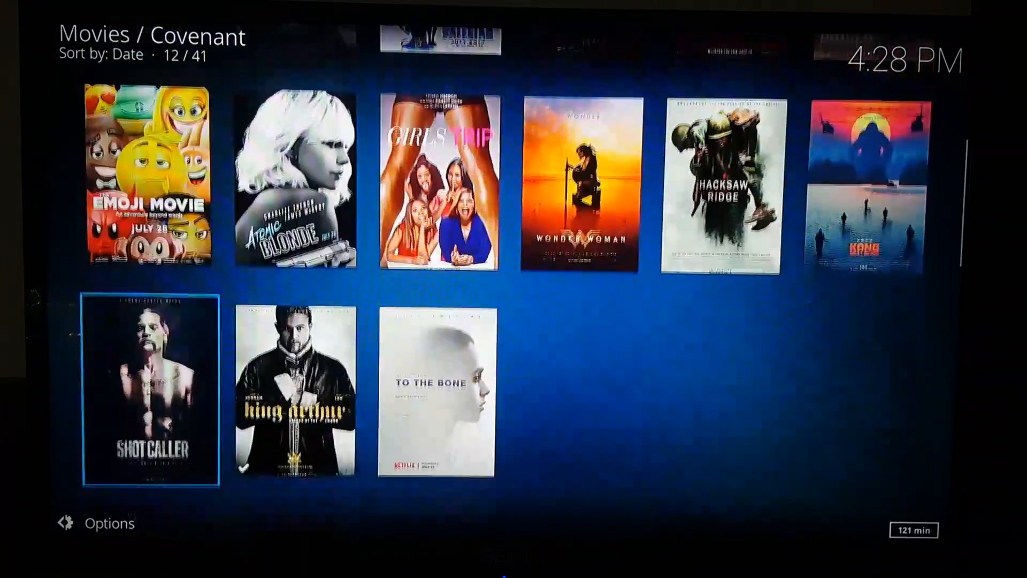
pyautogui.hscroll(3)
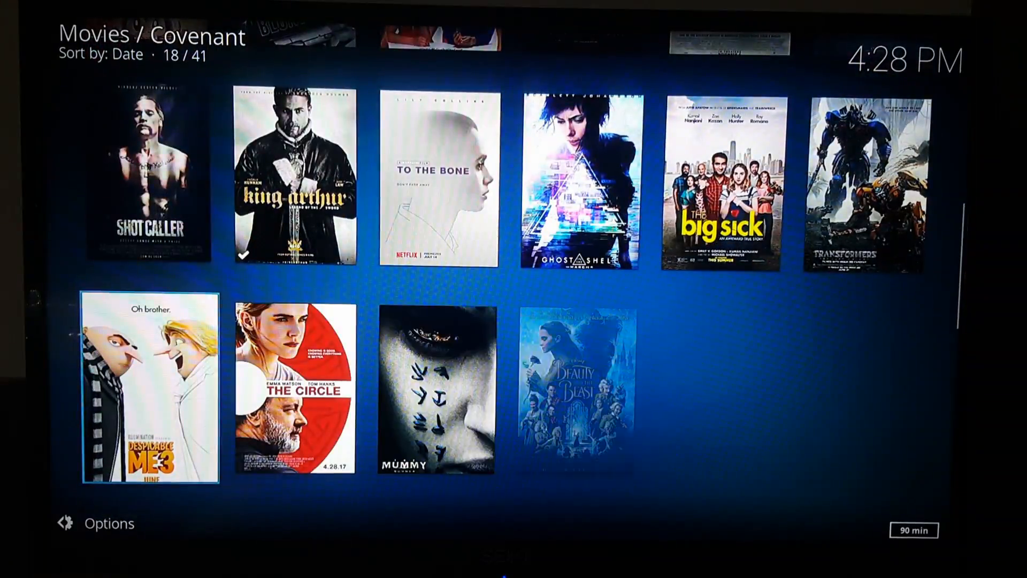
pyautogui.scroll(-3)
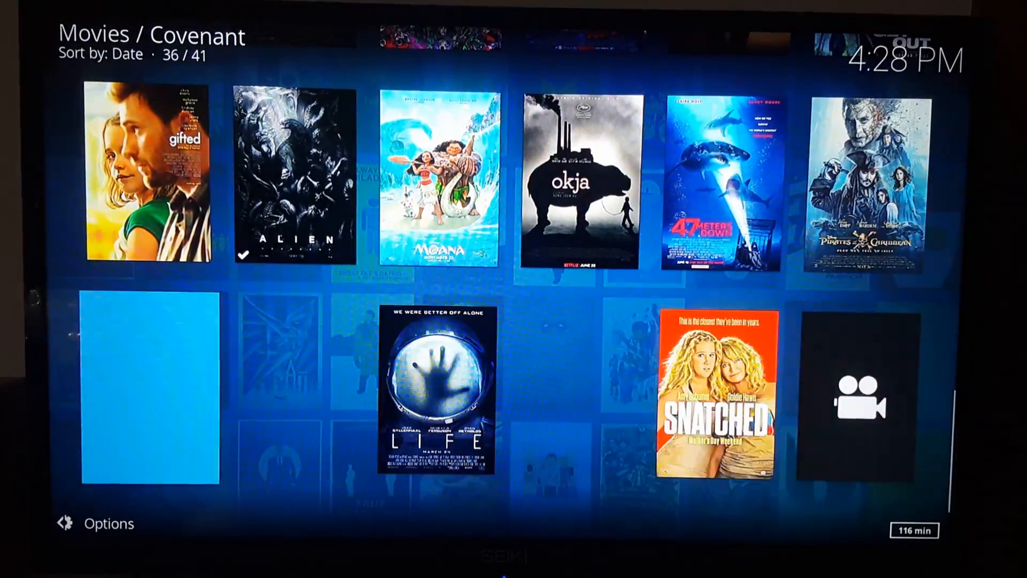
pyautogui.scroll(3)
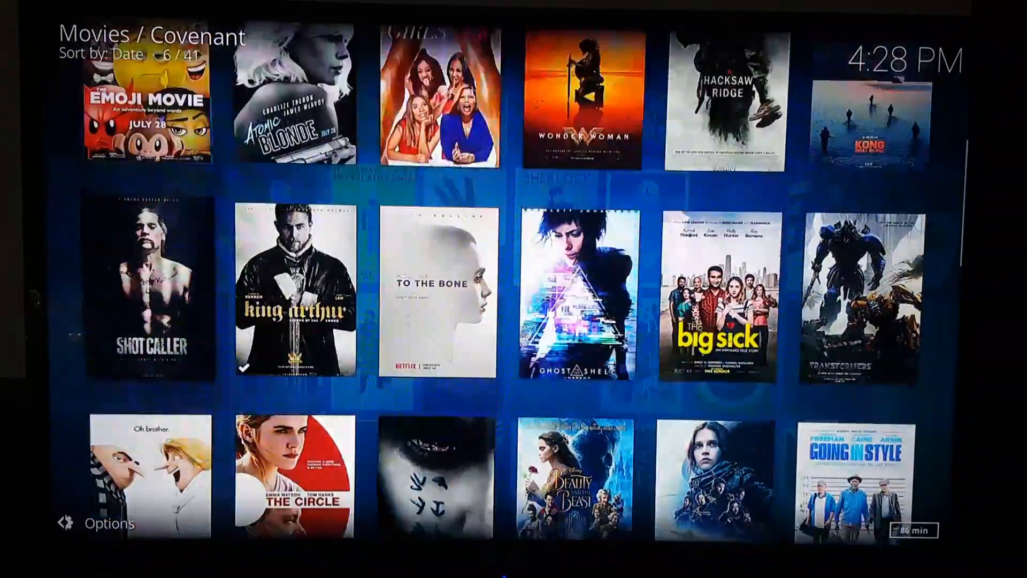
pyautogui.scroll(3)
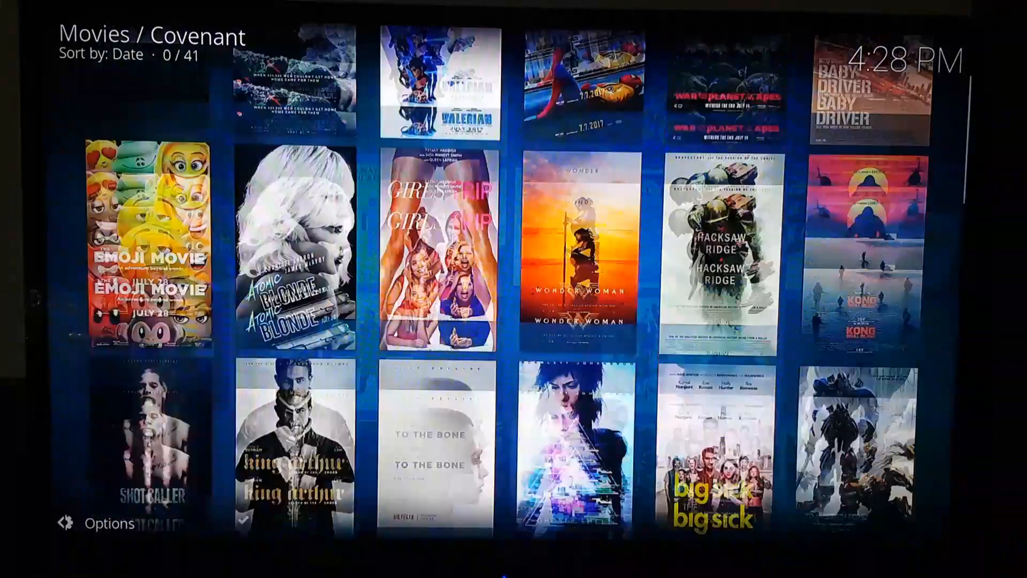